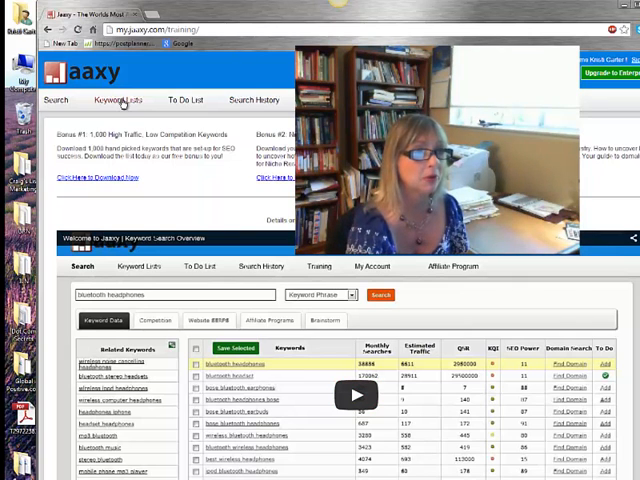
- Open Keyword Lists to show the ILN list's keywords with search and traffic figures
left_click(120, 99)
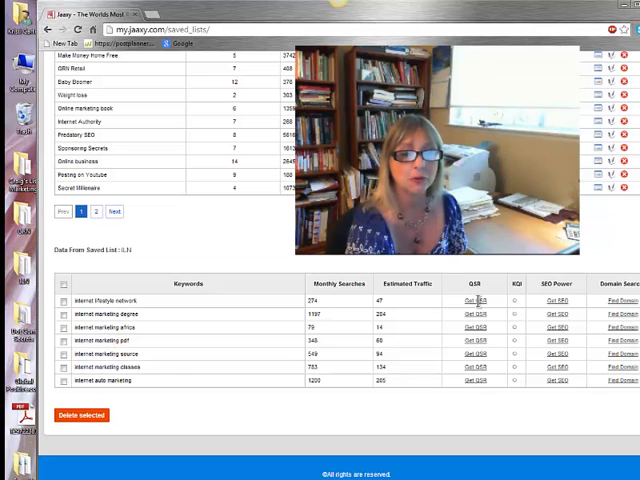
- Fetch QSR, KQI and SEO power for 'internet lifestyle network', yielding QSR 126
left_click(474, 300)
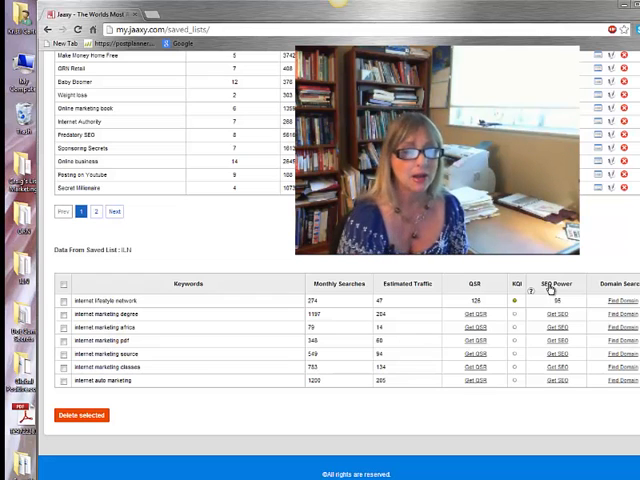
mouse_move(239, 279)
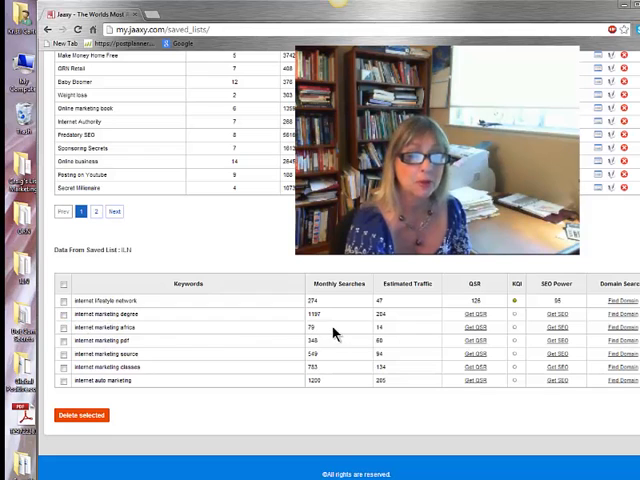
mouse_move(335, 333)
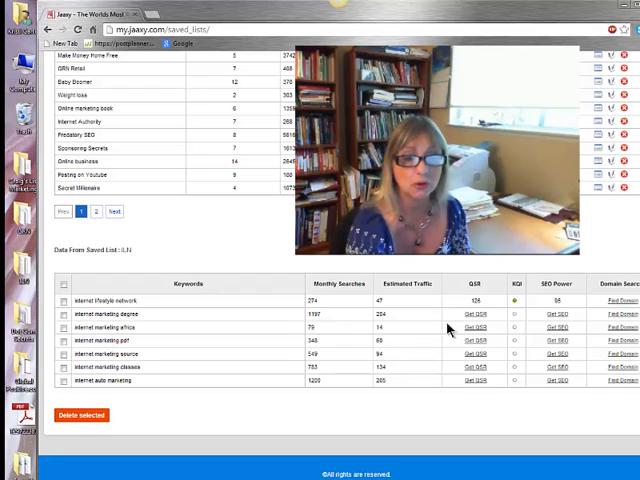
- Request QSR and SEO power for the 'internet marketing degree' keyword
left_click(476, 314)
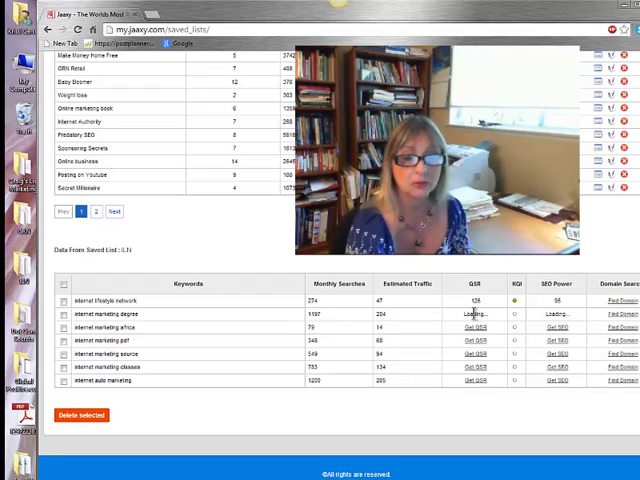